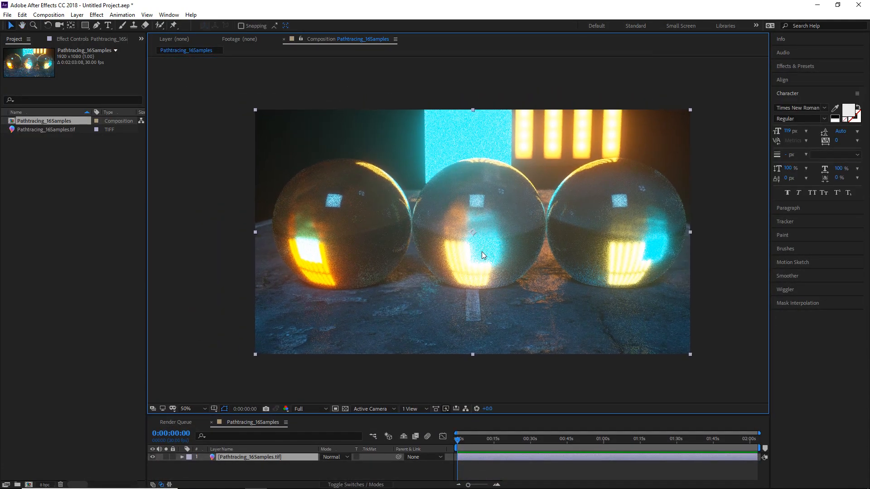
Raise the Composition panel magnification above 50% for a closer look at the grain
{"action": "left_click", "coordinate": [194, 409]}
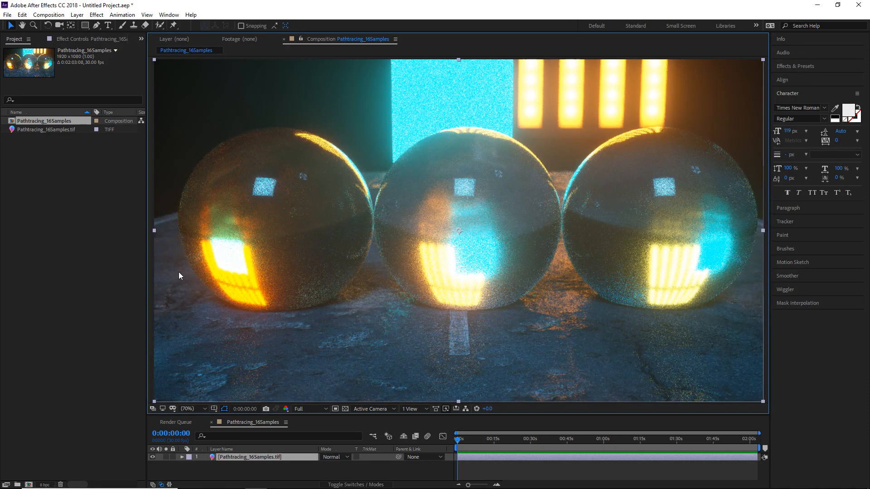
{"action": "mouse_move", "coordinate": [372, 230]}
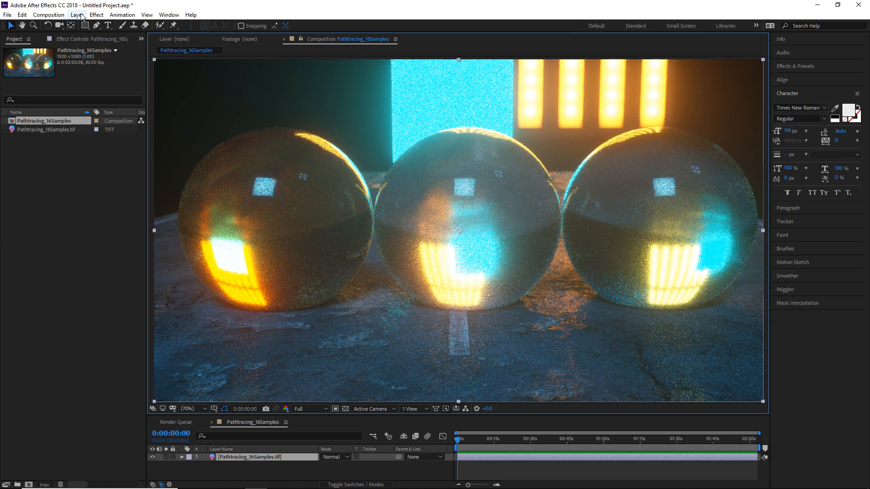
Add Effect > Neat Video > Reduce Noise v4 to the layer and launch its editor via Prepare
{"action": "left_click", "coordinate": [96, 15]}
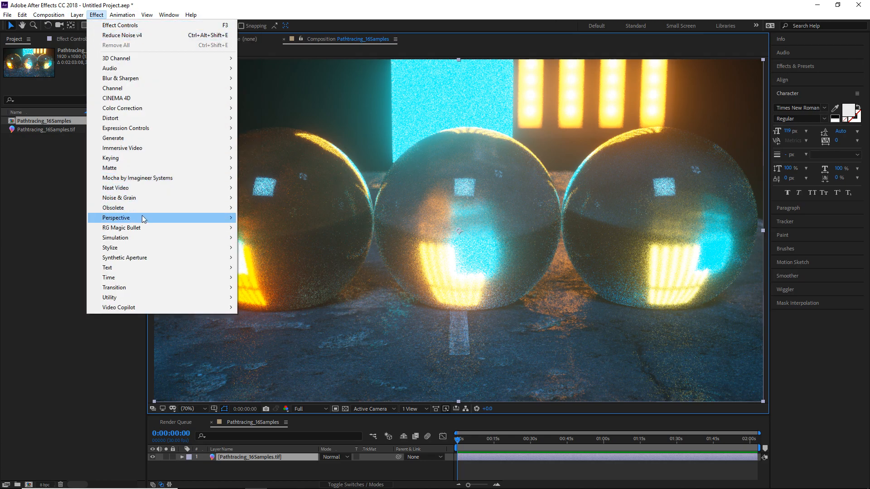
{"action": "mouse_move", "coordinate": [117, 188]}
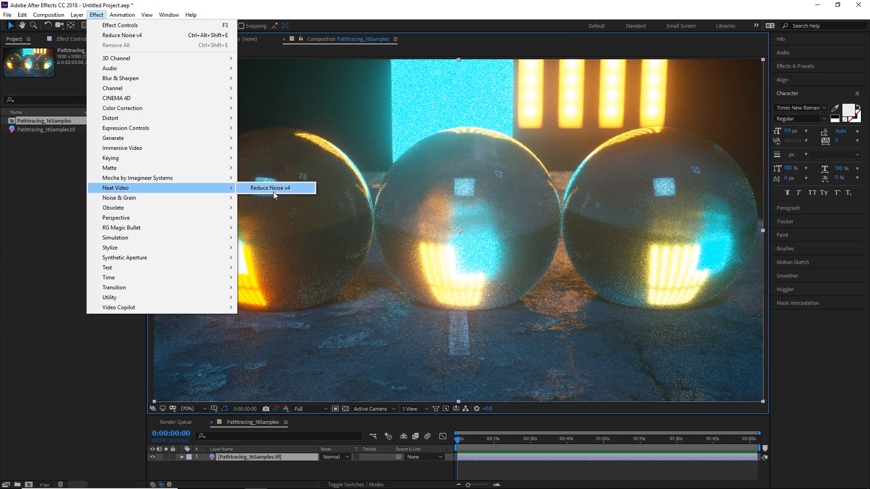
{"action": "left_click", "coordinate": [270, 187]}
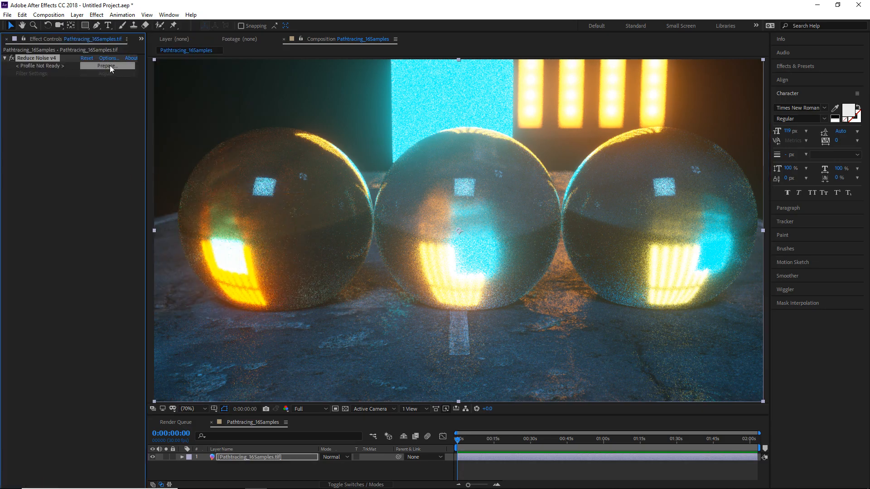
{"action": "left_click", "coordinate": [105, 66]}
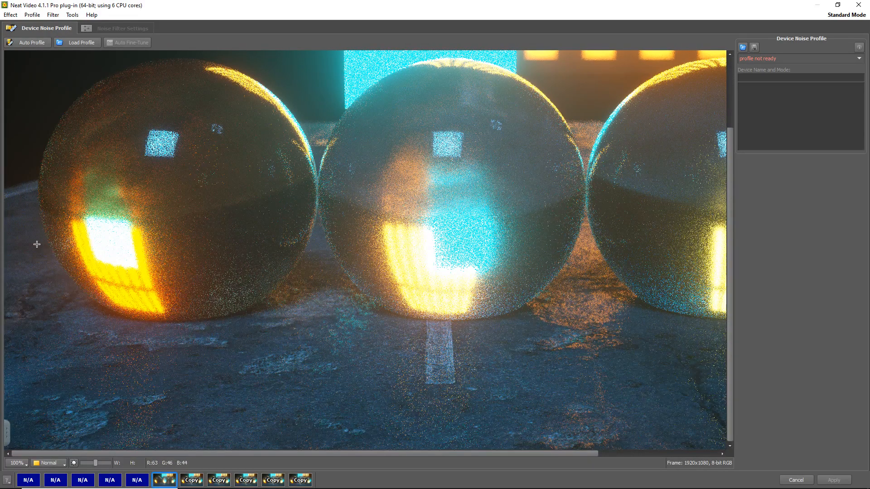
Try sample rectangles on the left sphere and dark top, settling on a narrow middle-sphere area
{"action": "left_click_drag", "start_coordinate": [37, 244], "coordinate": [73, 309]}
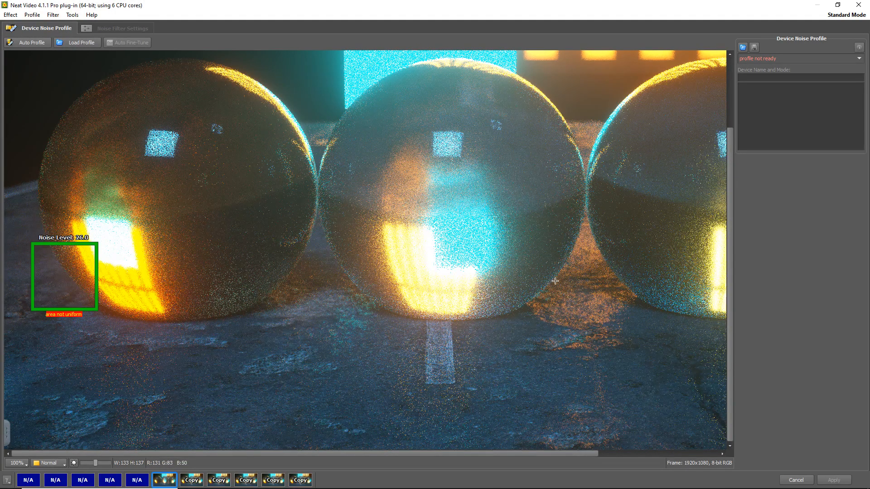
{"action": "left_click", "coordinate": [16, 463]}
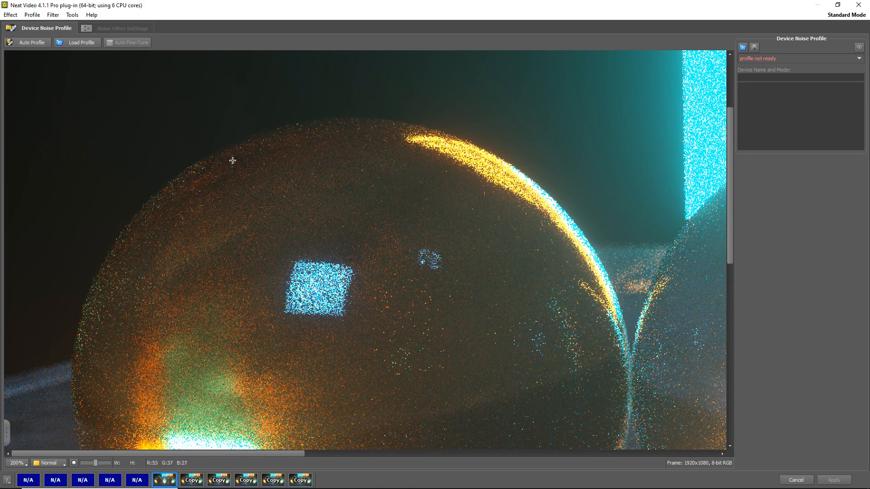
{"action": "left_click_drag", "start_coordinate": [228, 159], "coordinate": [410, 287]}
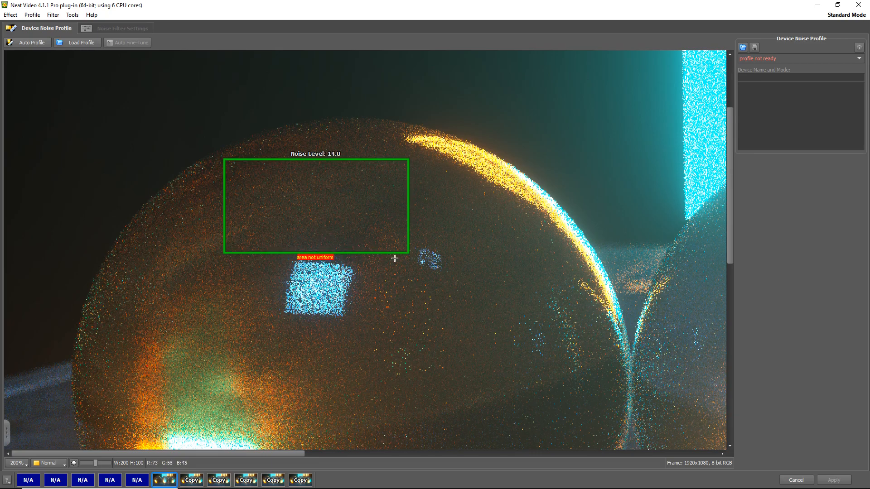
{"action": "left_click", "coordinate": [16, 463]}
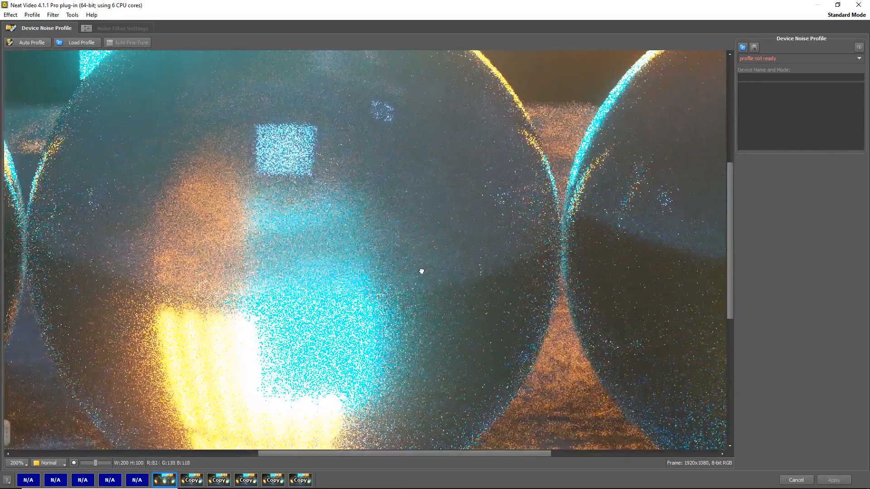
{"action": "left_click_drag", "start_coordinate": [401, 135], "coordinate": [501, 269]}
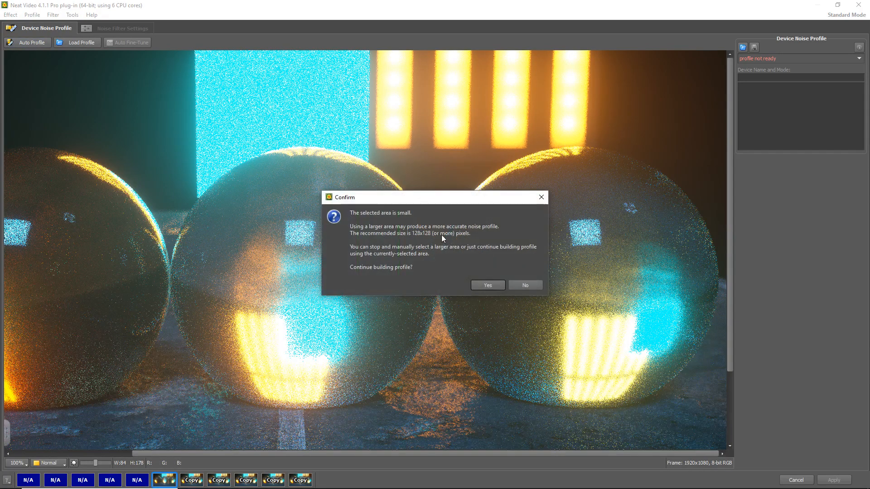
Confirm Yes to build the profile from the small area, then move to Noise Filter Settings
{"action": "left_click", "coordinate": [487, 285]}
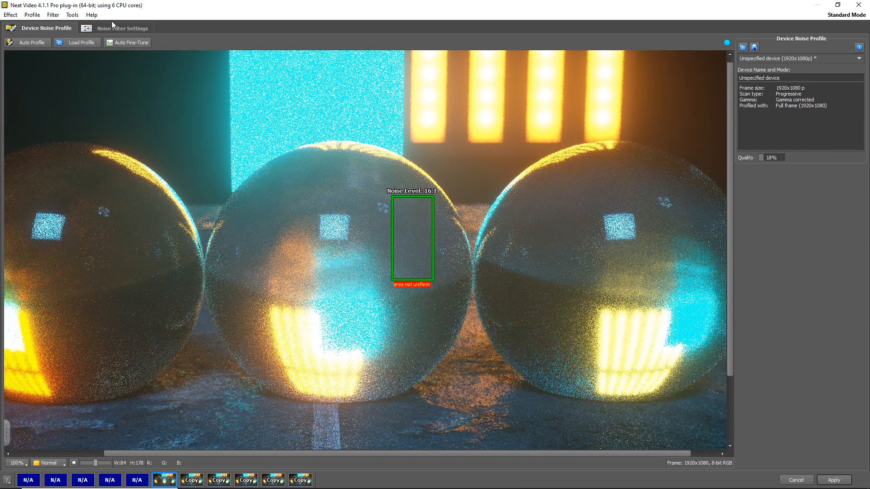
{"action": "left_click", "coordinate": [123, 28]}
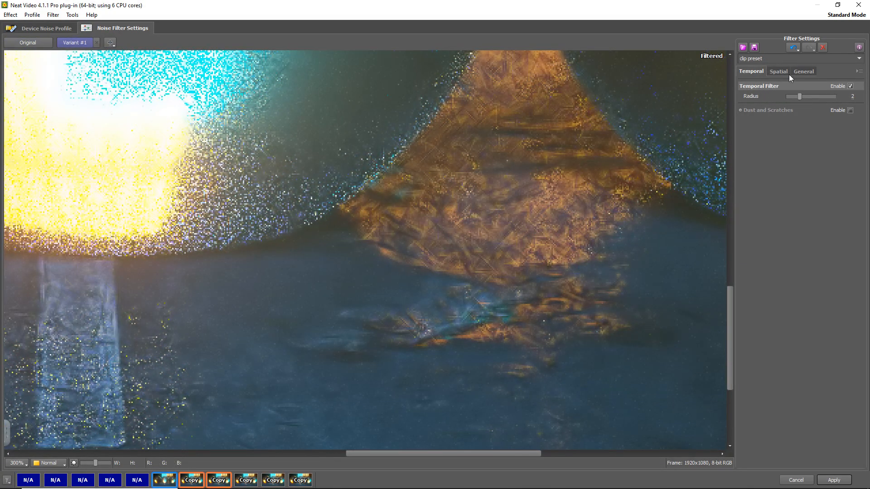
On the Spatial tab, sweep Noise Level (+150% down to +45%) and luminance reduction between off and 100%
{"action": "left_click", "coordinate": [777, 71]}
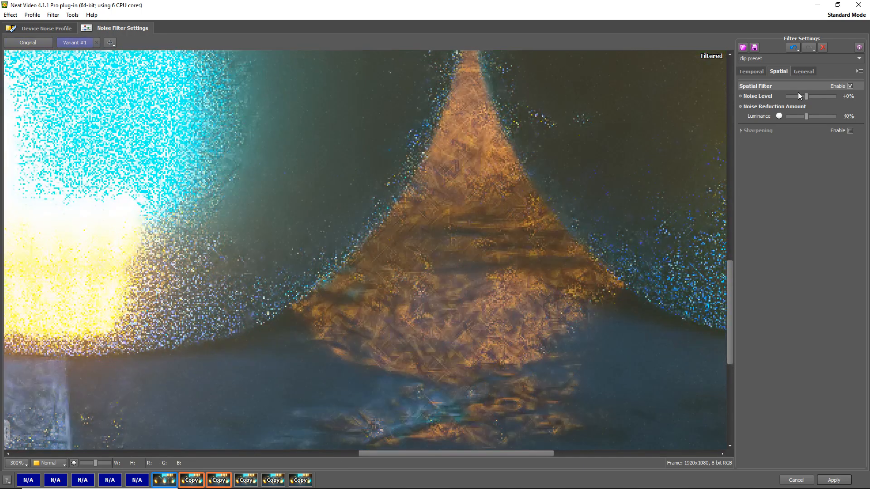
{"action": "left_click_drag", "start_coordinate": [802, 96], "coordinate": [831, 96]}
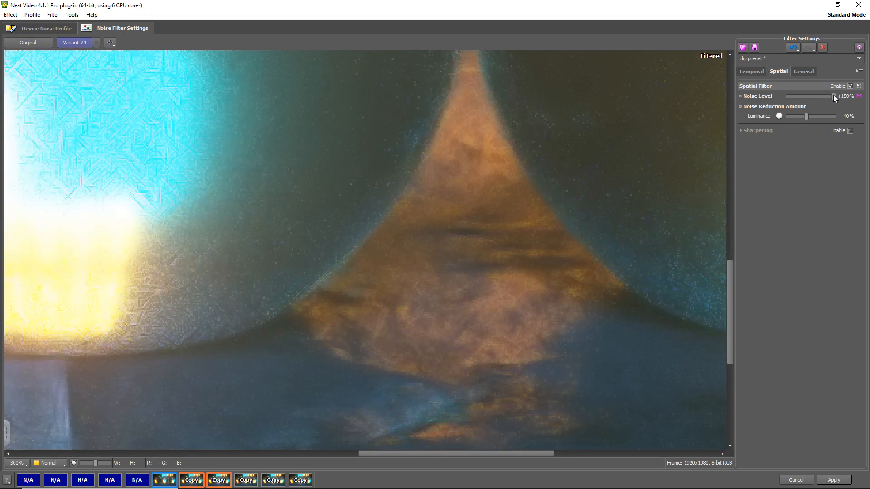
{"action": "left_click_drag", "start_coordinate": [827, 96], "coordinate": [805, 96]}
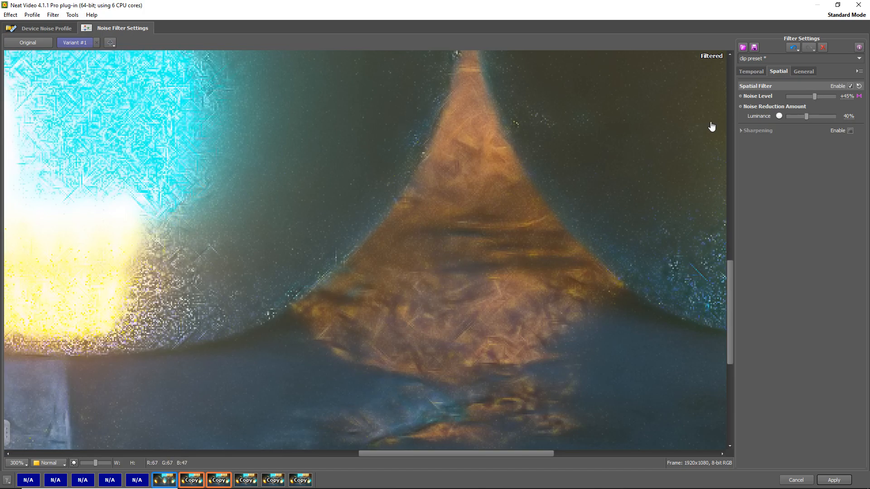
{"action": "left_click_drag", "start_coordinate": [818, 116], "coordinate": [794, 116]}
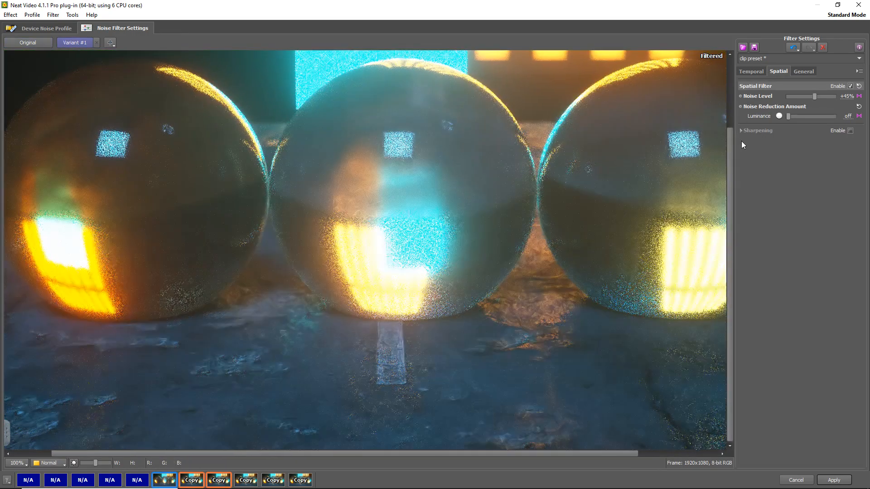
{"action": "left_click_drag", "start_coordinate": [779, 116], "coordinate": [804, 116]}
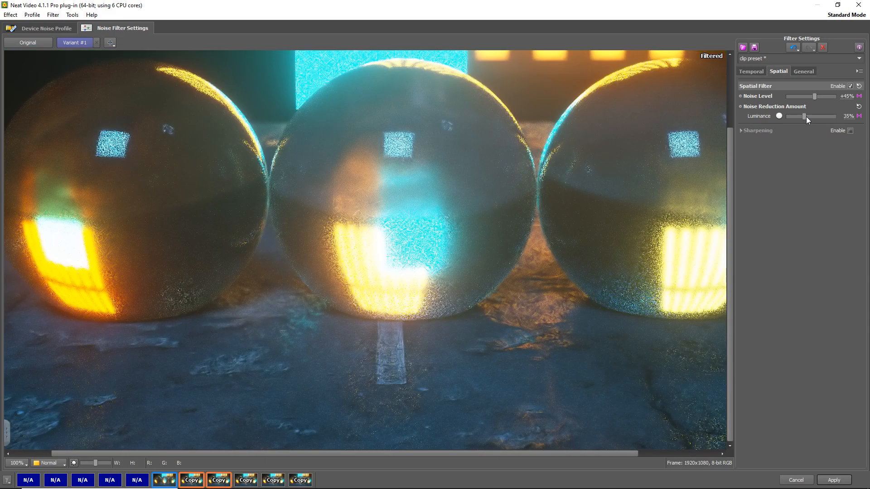
{"action": "left_click_drag", "start_coordinate": [797, 117], "coordinate": [832, 117]}
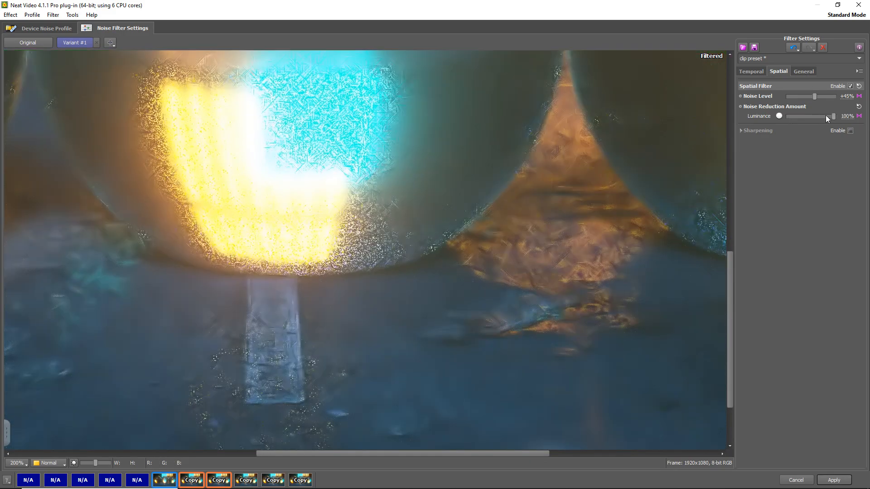
{"action": "left_click_drag", "start_coordinate": [832, 116], "coordinate": [824, 116]}
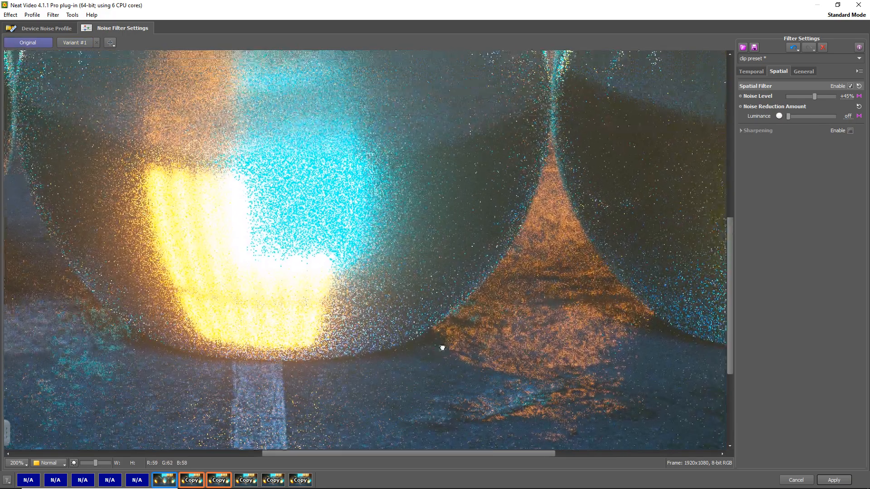
Show Variant #1 of the close-up and readjust the spatial Noise Level lower, then back up
{"action": "left_click", "coordinate": [74, 42]}
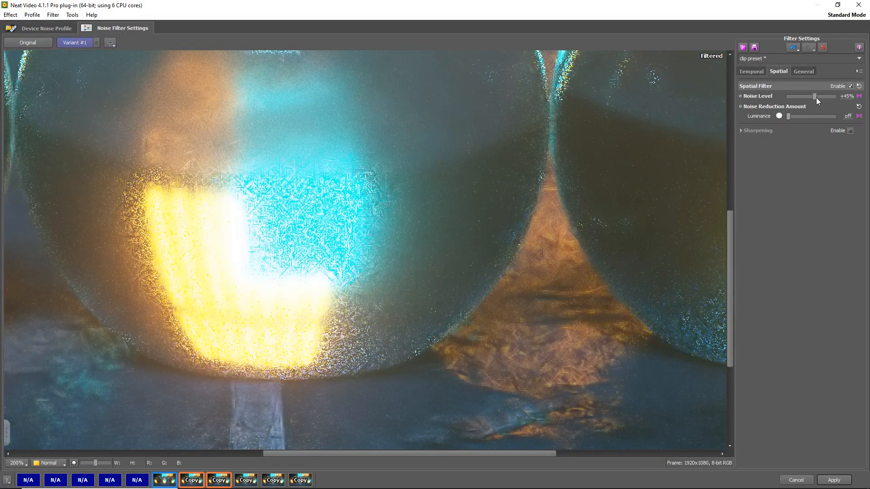
{"action": "left_click_drag", "start_coordinate": [815, 96], "coordinate": [795, 96]}
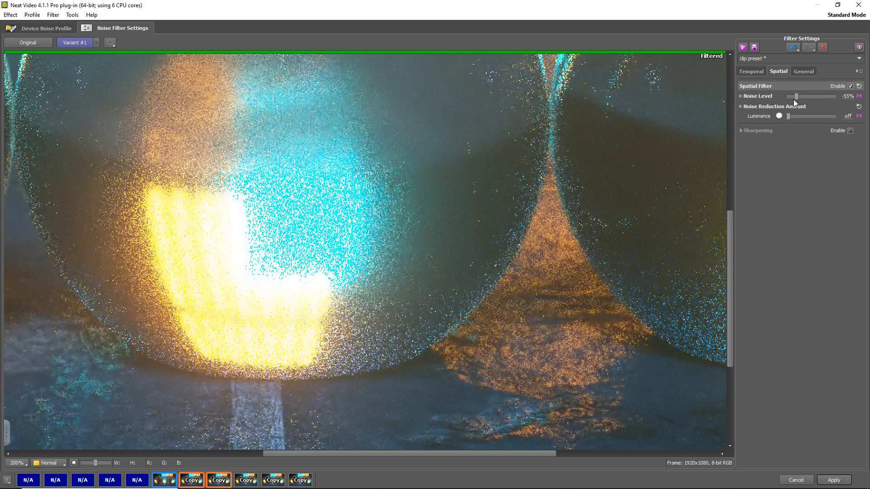
{"action": "left_click_drag", "start_coordinate": [793, 96], "coordinate": [827, 96]}
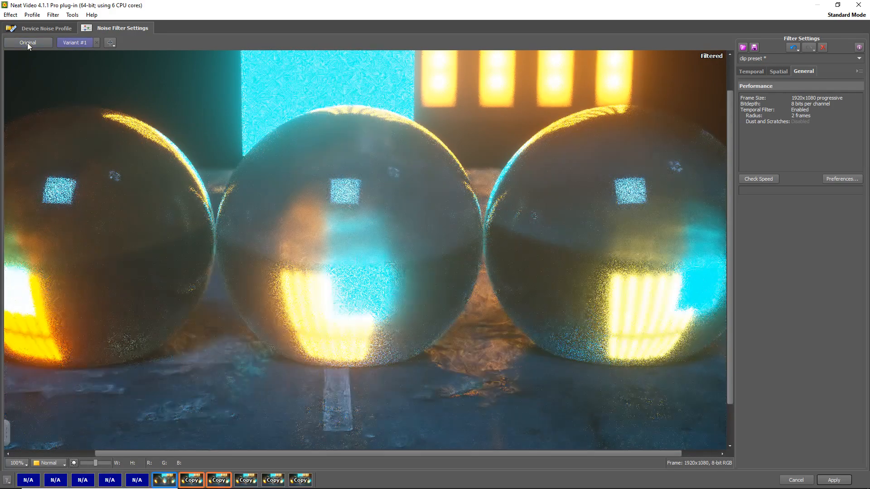
Compare Original with Variant #1 full-frame, review the 2-frame Temporal radius, and return to Spatial at +55%
{"action": "left_click", "coordinate": [27, 43]}
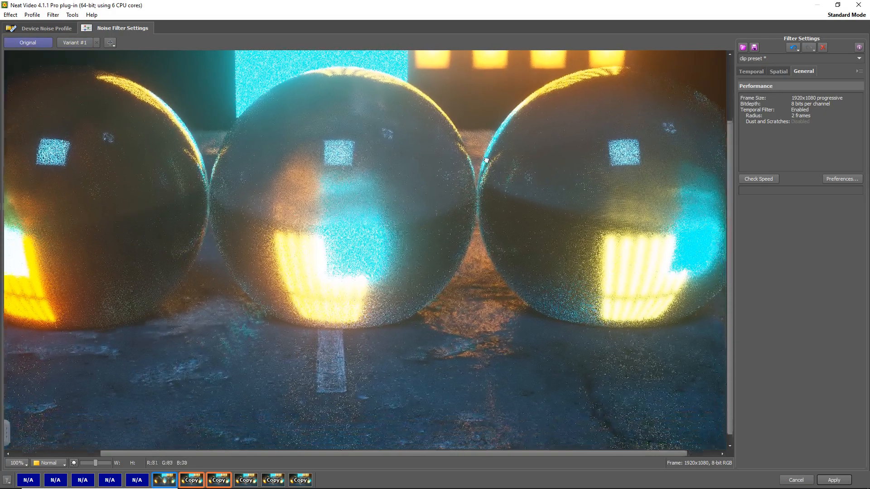
{"action": "left_click", "coordinate": [73, 43]}
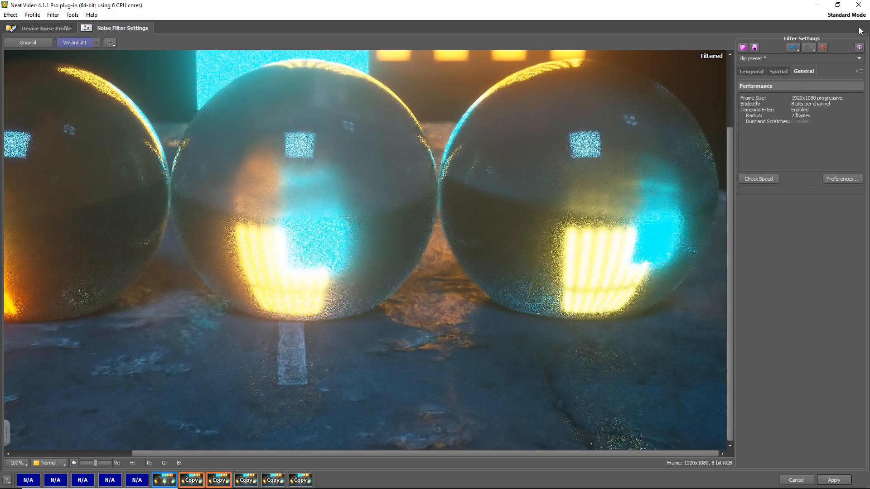
{"action": "left_click", "coordinate": [750, 71]}
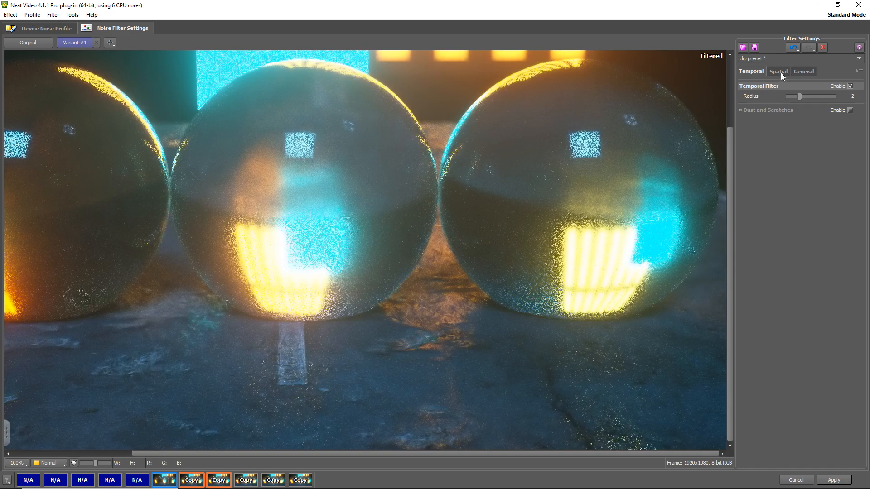
{"action": "mouse_move", "coordinate": [781, 76]}
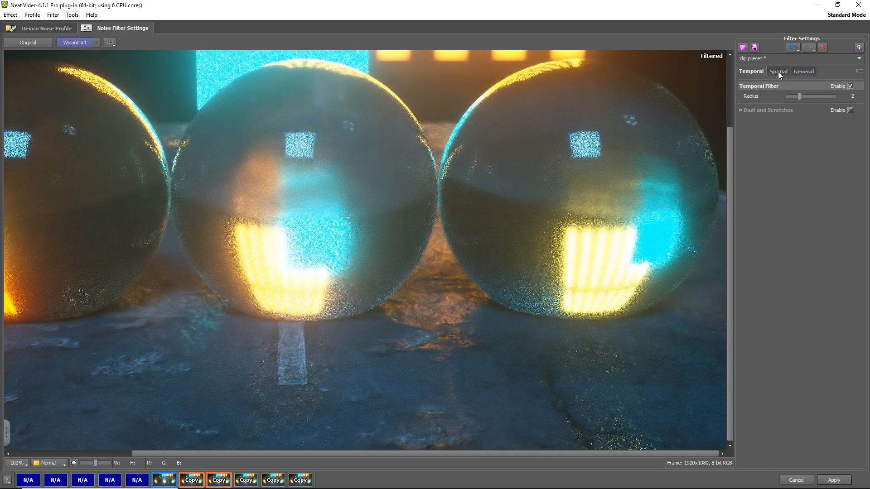
{"action": "left_click", "coordinate": [777, 70]}
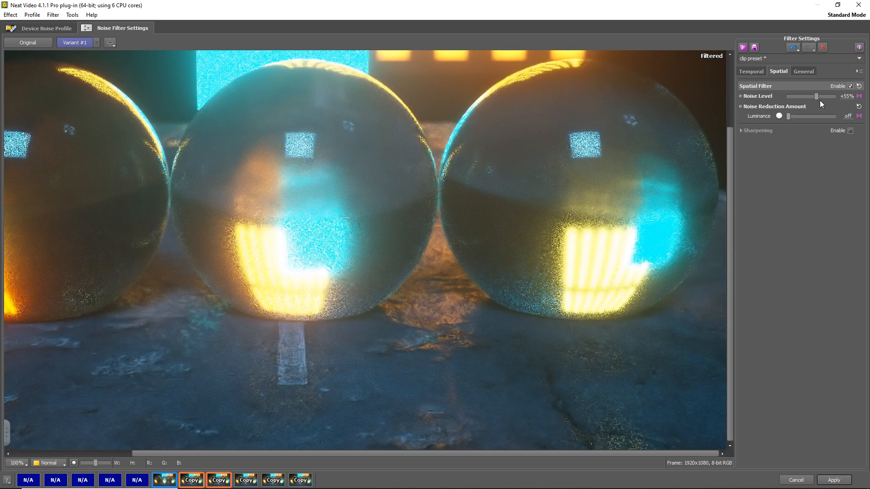
{"action": "mouse_move", "coordinate": [767, 99]}
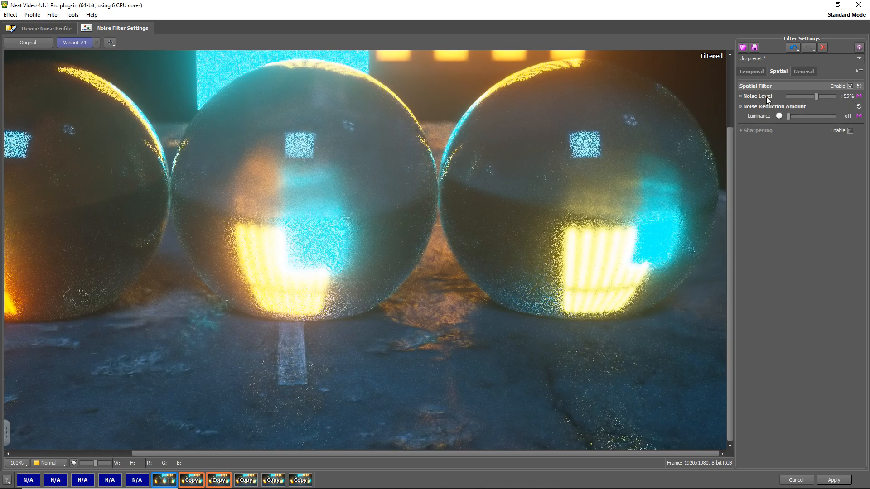
{"action": "mouse_move", "coordinate": [804, 101]}
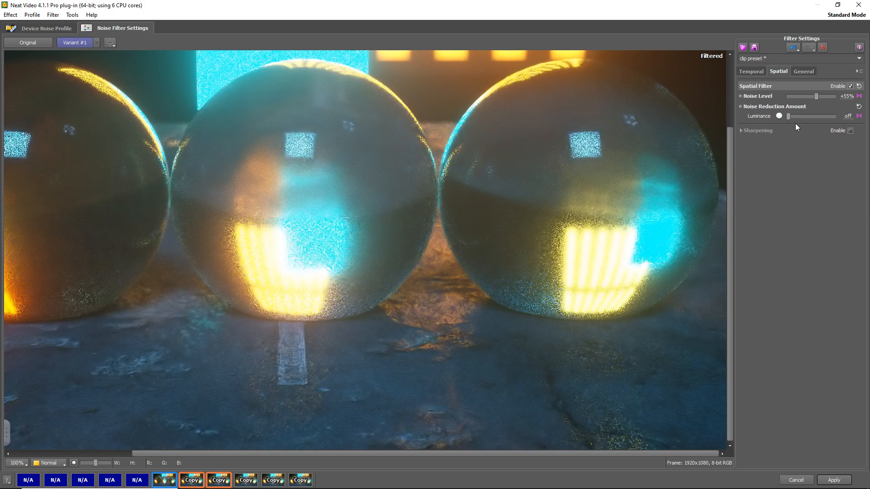
{"action": "mouse_move", "coordinate": [797, 117]}
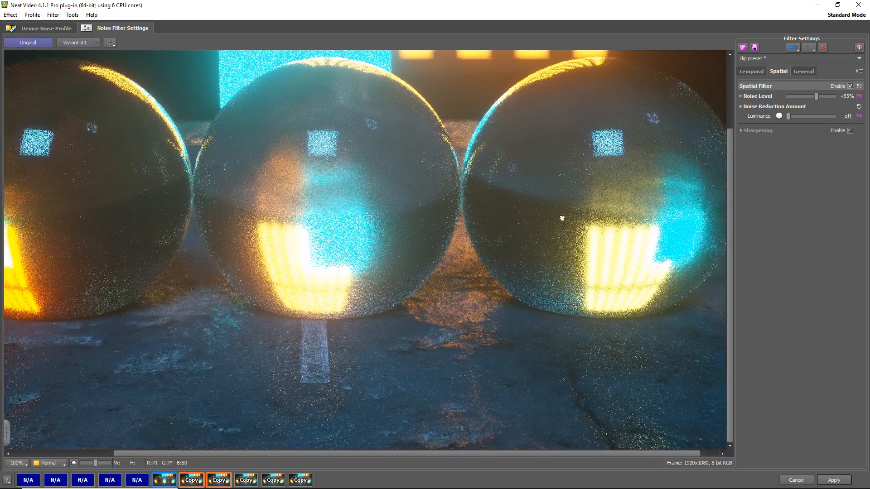
{"action": "left_click", "coordinate": [74, 43]}
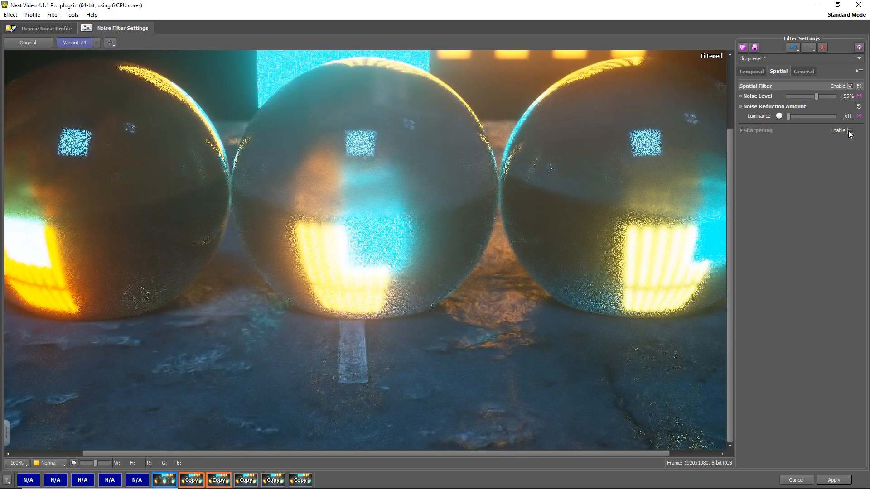
Toggle Sharpening Enable to compare, expand it to show Fine 100% / Medium and Large off, and leave it disabled
{"action": "left_click", "coordinate": [849, 131]}
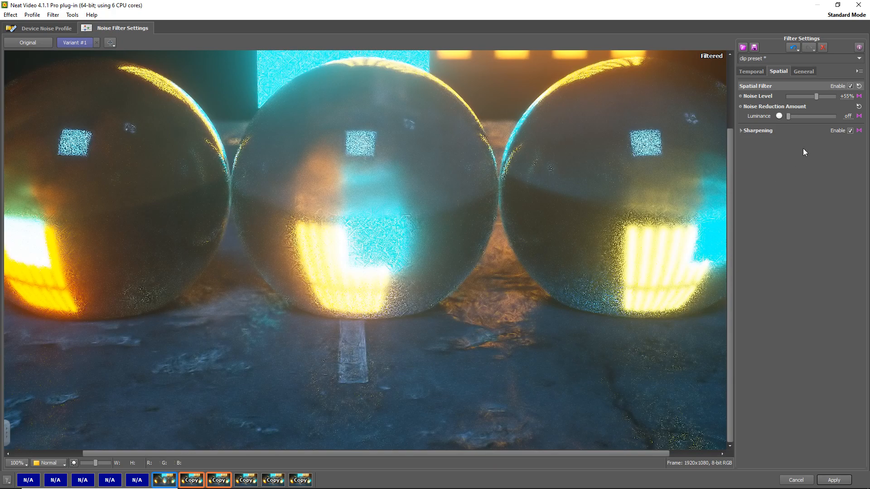
{"action": "left_click", "coordinate": [851, 131]}
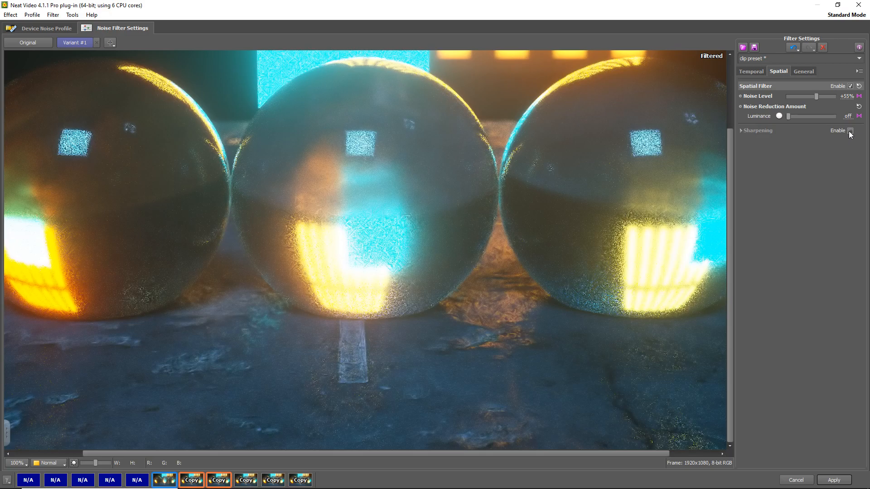
{"action": "left_click", "coordinate": [850, 130]}
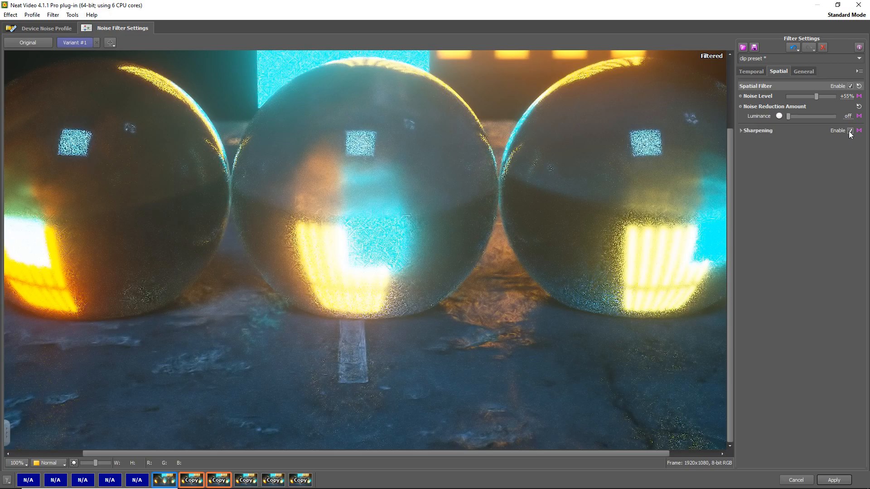
{"action": "left_click", "coordinate": [850, 131]}
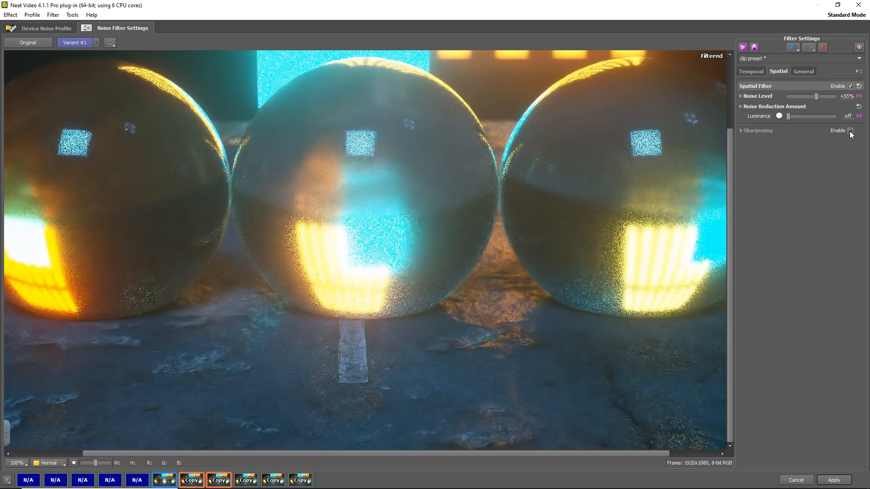
{"action": "left_click", "coordinate": [851, 130]}
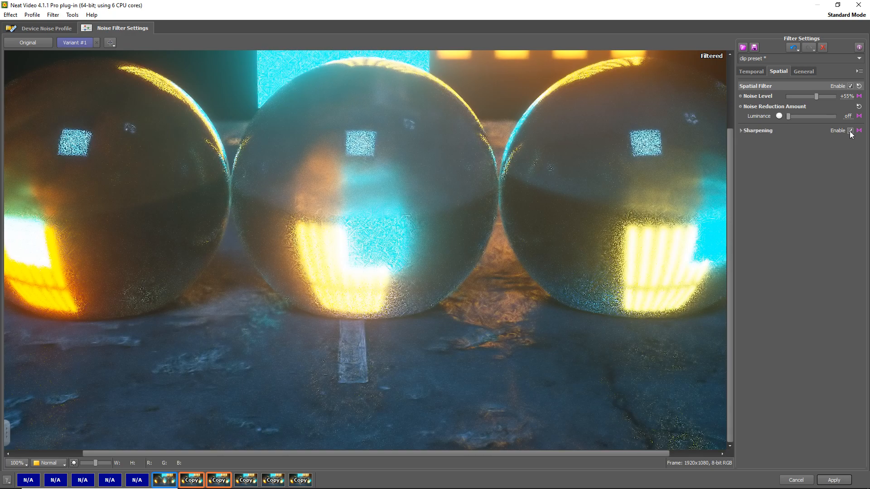
{"action": "left_click", "coordinate": [742, 130]}
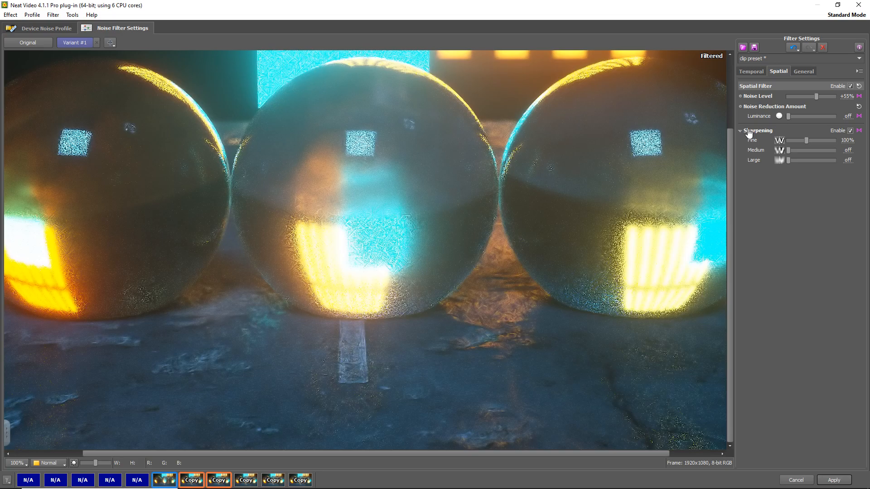
{"action": "left_click", "coordinate": [850, 131]}
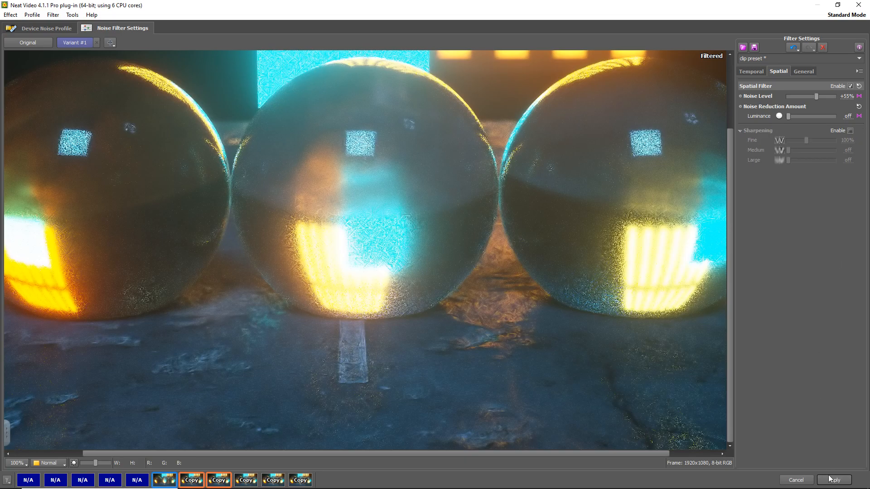